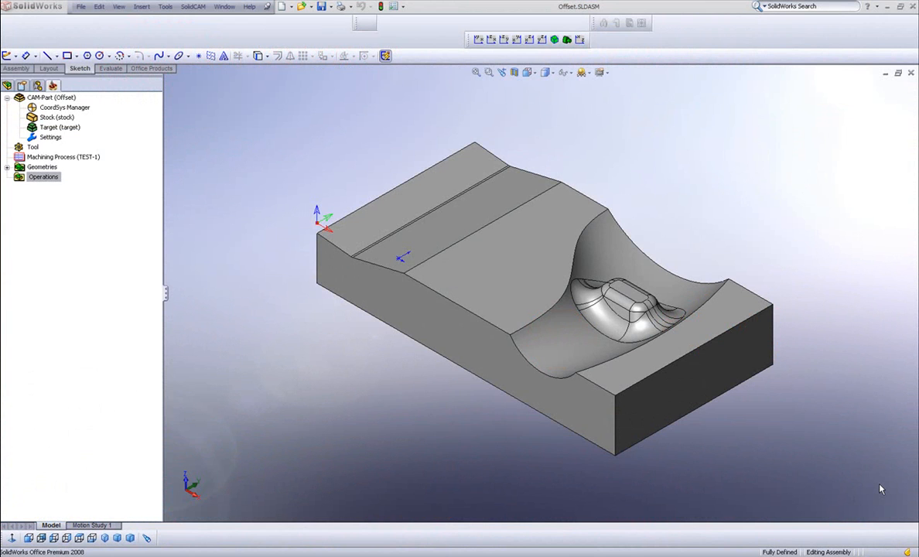
pyautogui.moveTo(780, 178)
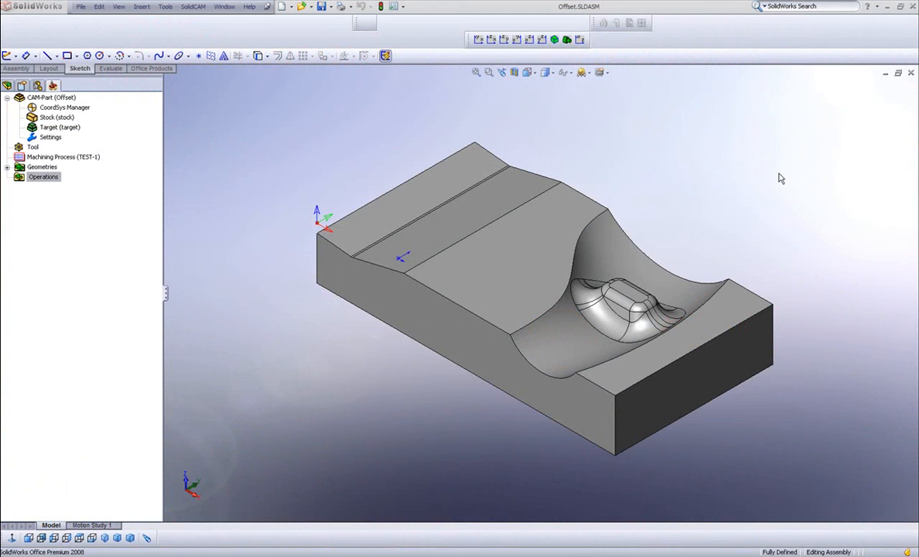
pyautogui.moveTo(460, 203)
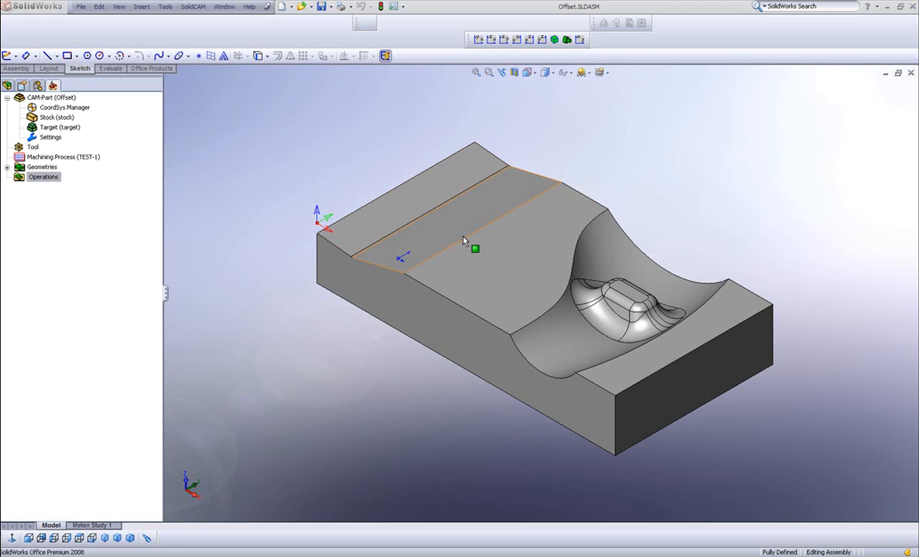
# Step: Add a new HSM operation with Offset cutting as its technology
pyautogui.rightClick(44, 177)
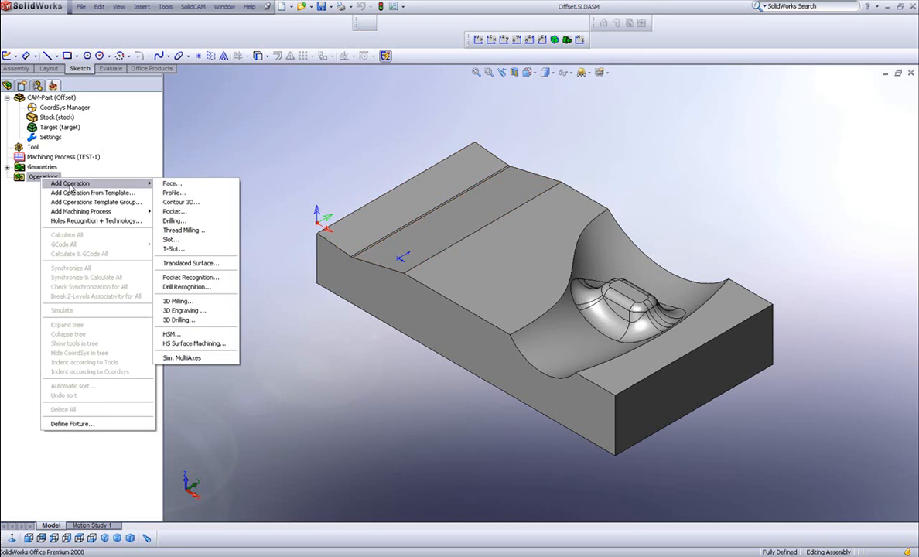
pyautogui.click(170, 334)
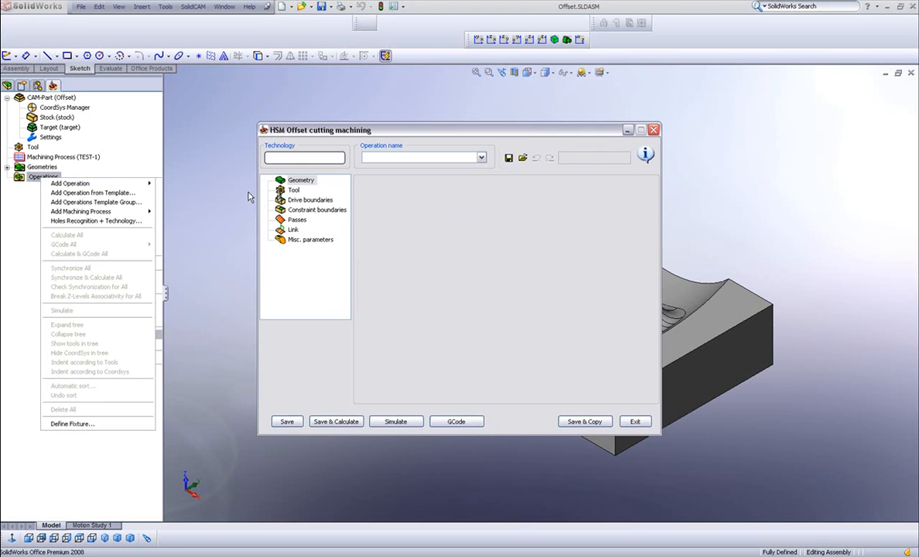
pyautogui.click(303, 158)
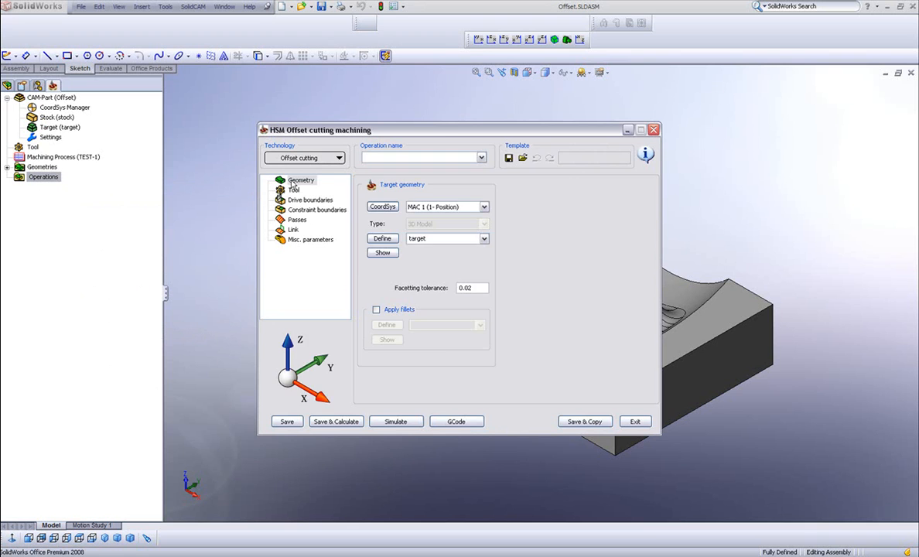
# Step: Assign tool 1, the 6 mm end mill, and start defining the drive curve geometry
pyautogui.click(293, 188)
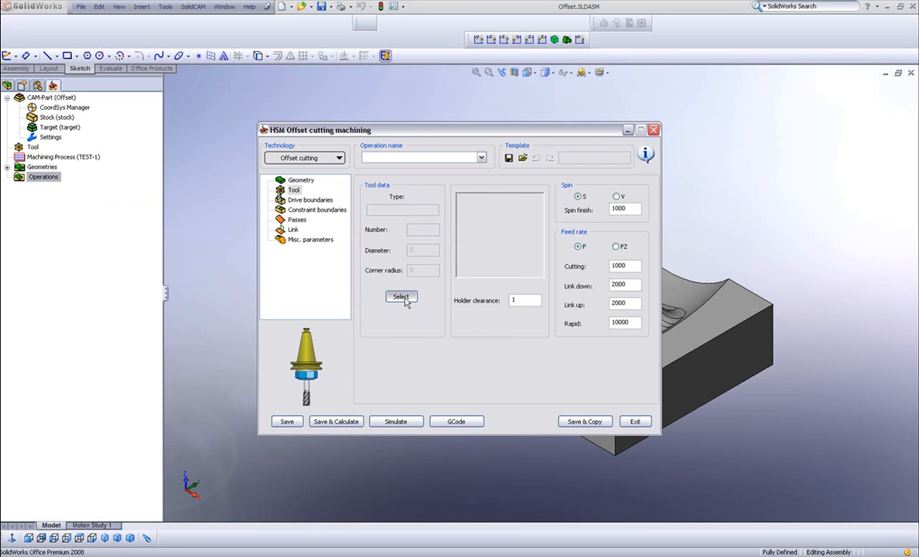
pyautogui.click(401, 297)
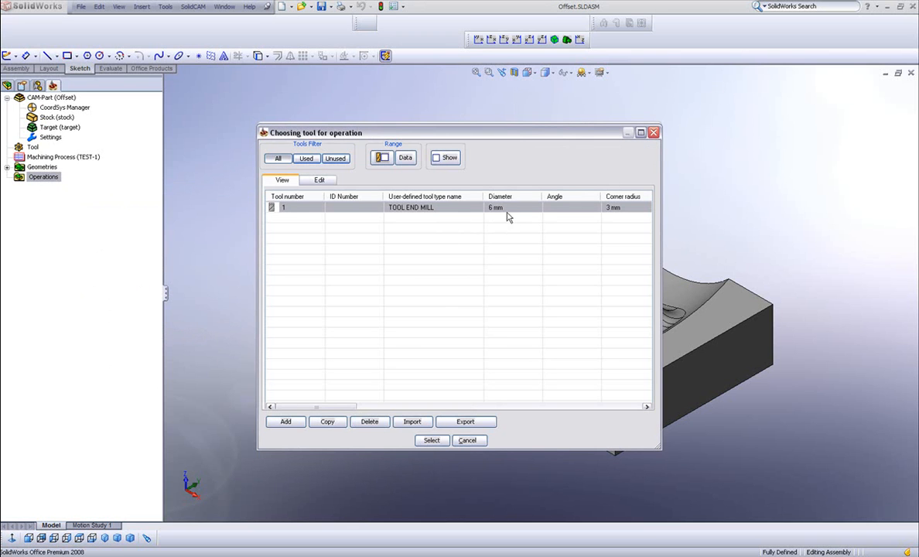
pyautogui.click(431, 439)
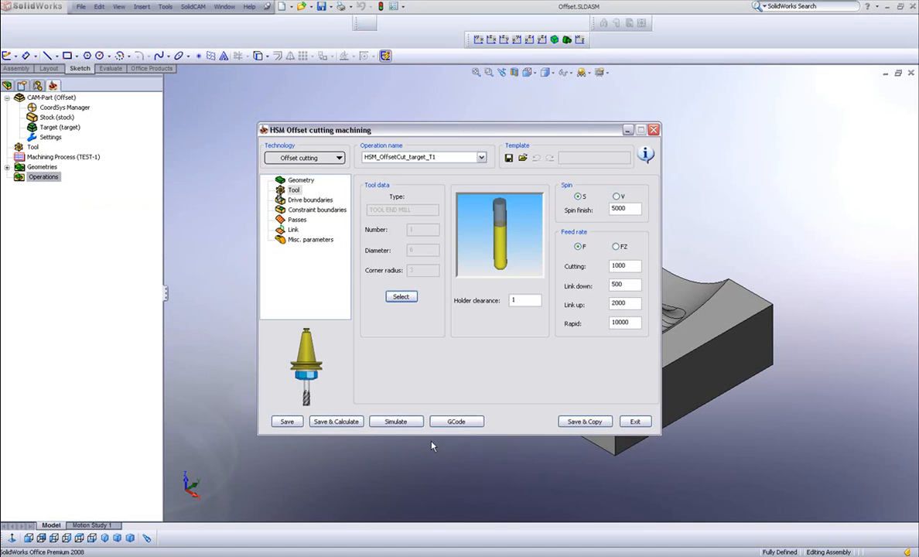
pyautogui.click(311, 199)
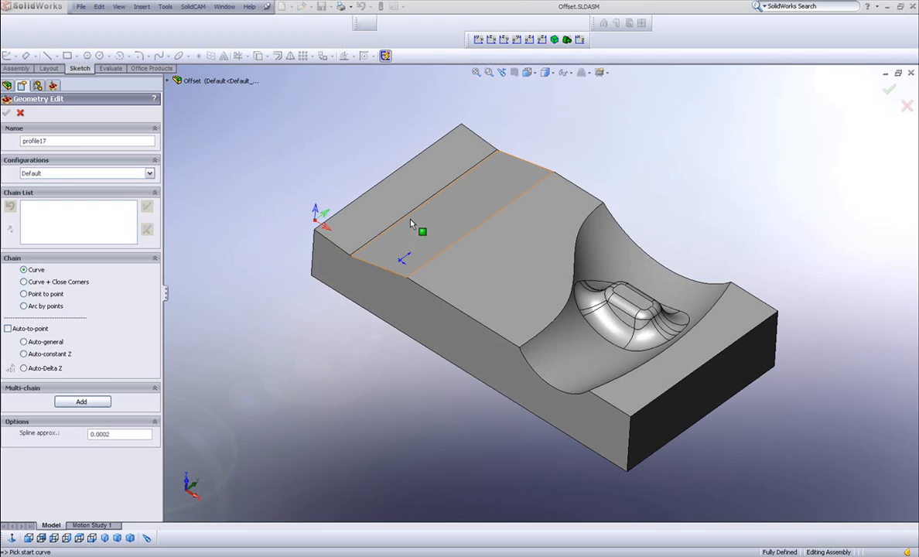
# Step: Add the top face's straight left edge as a single chain of the drive curve
pyautogui.click(412, 225)
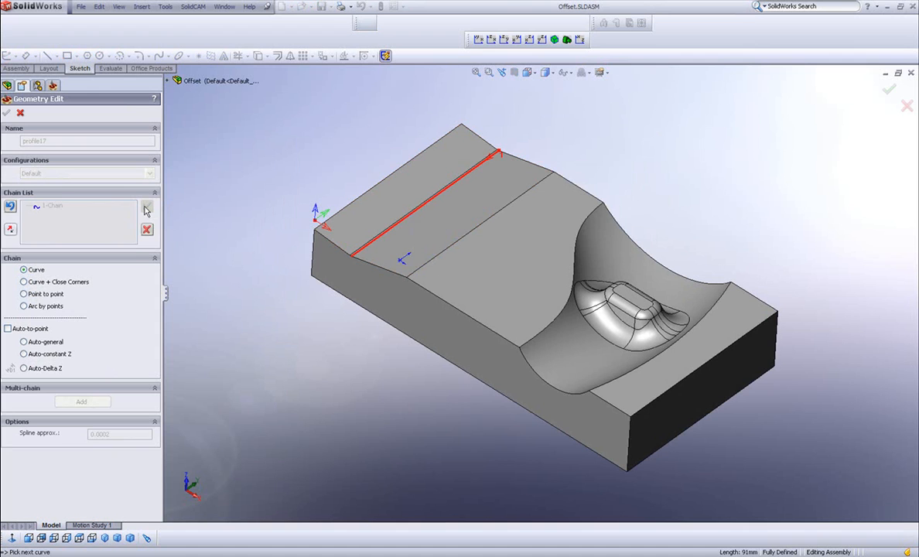
pyautogui.click(146, 210)
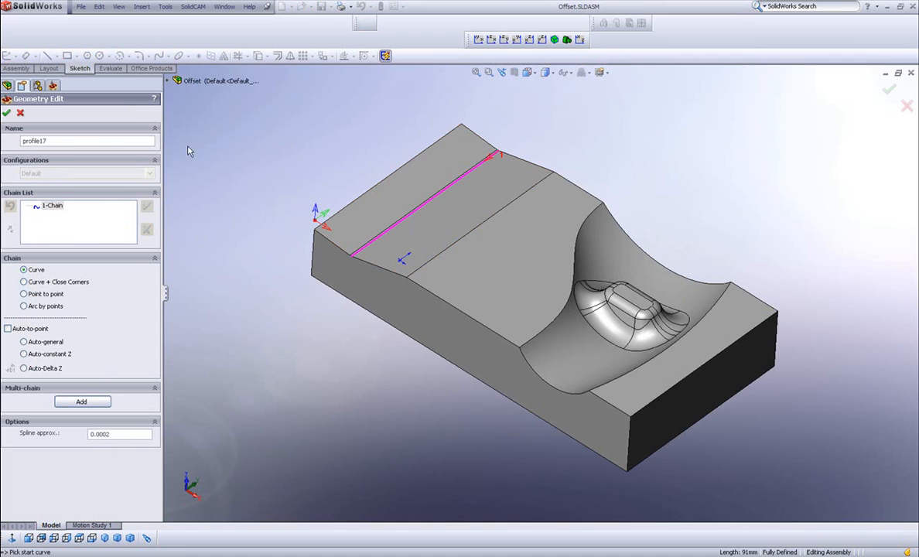
pyautogui.moveTo(446, 185)
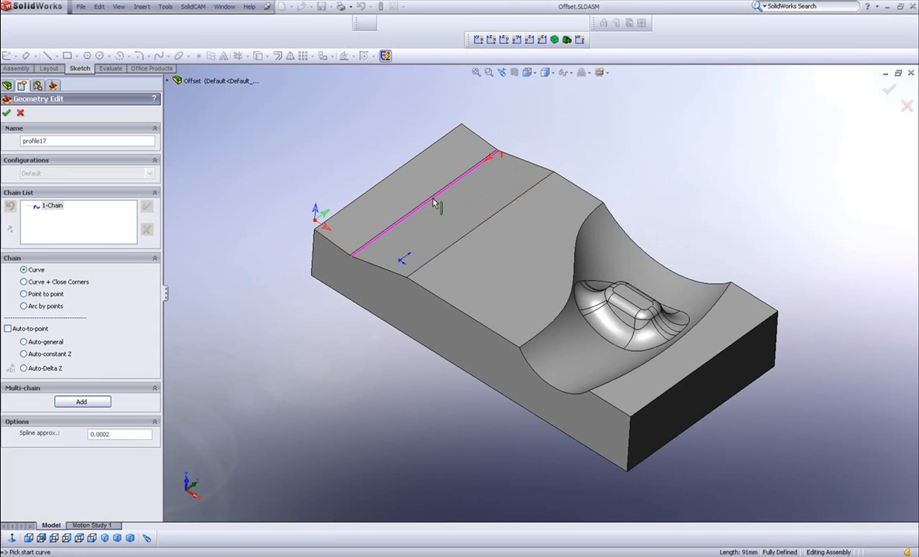
pyautogui.moveTo(425, 211)
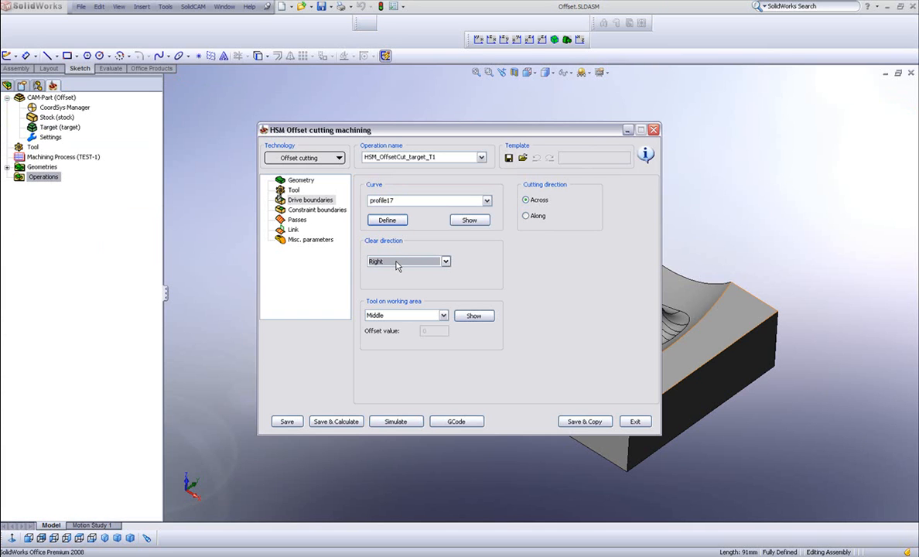
# Step: Keep Clear direction Right and set Cutting direction to Along for profile7
pyautogui.click(444, 260)
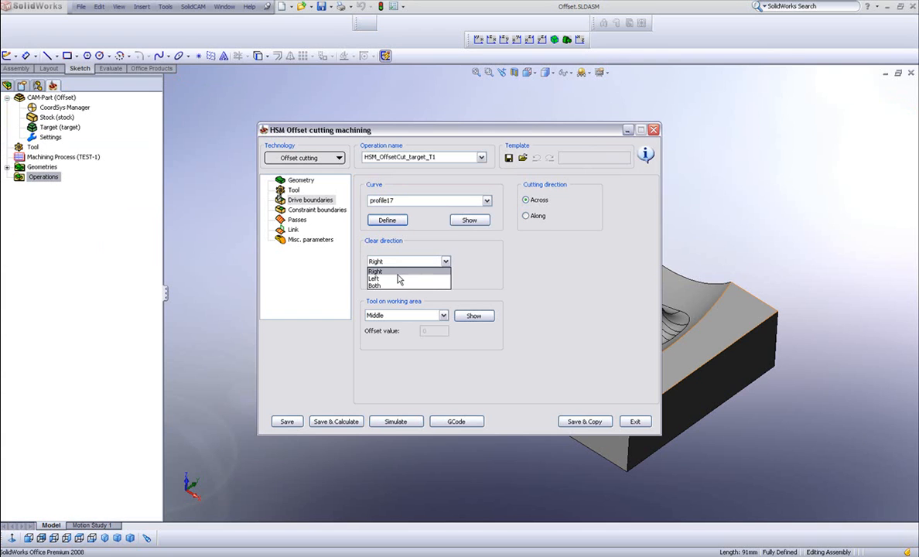
pyautogui.moveTo(399, 286)
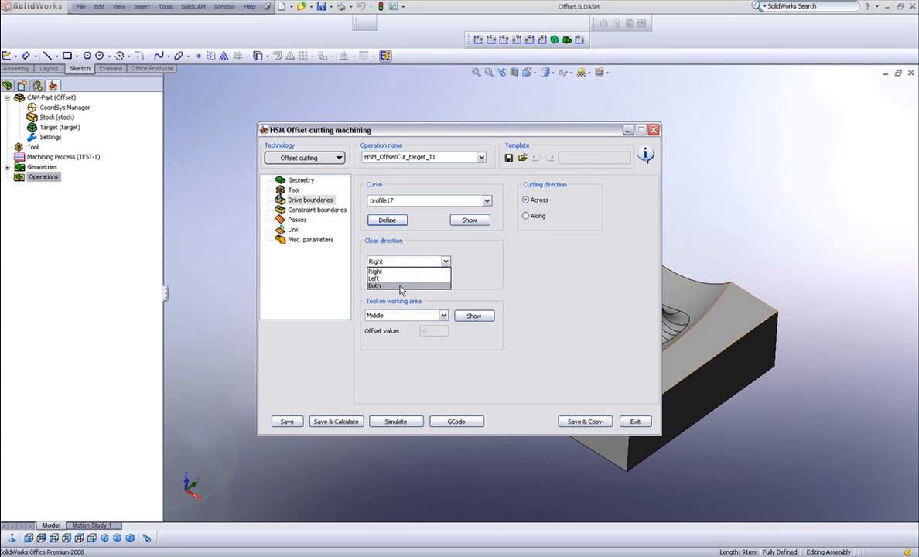
pyautogui.click(396, 270)
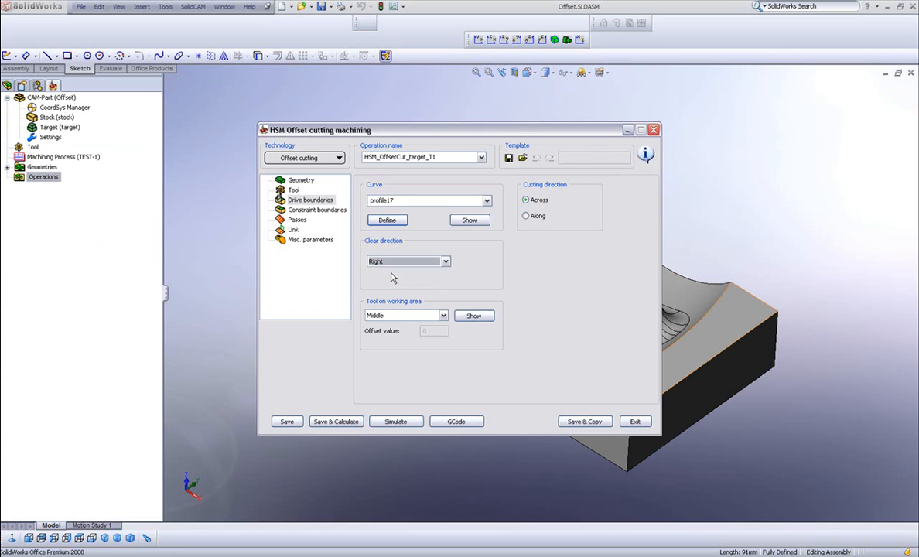
pyautogui.moveTo(584, 182)
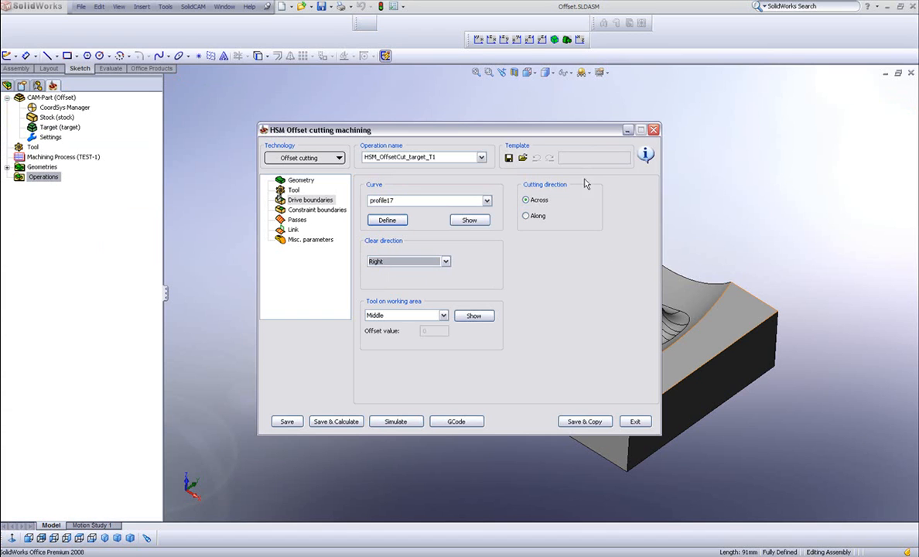
pyautogui.moveTo(554, 210)
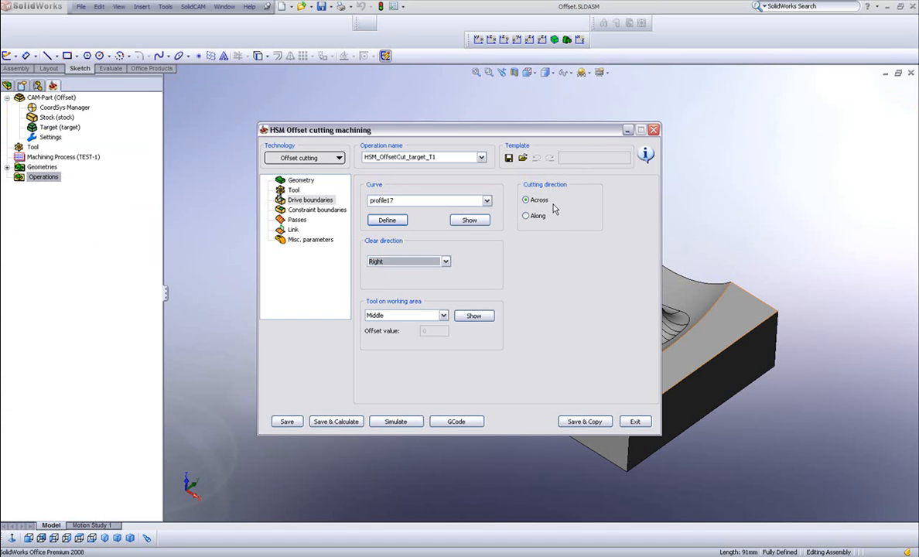
pyautogui.moveTo(535, 207)
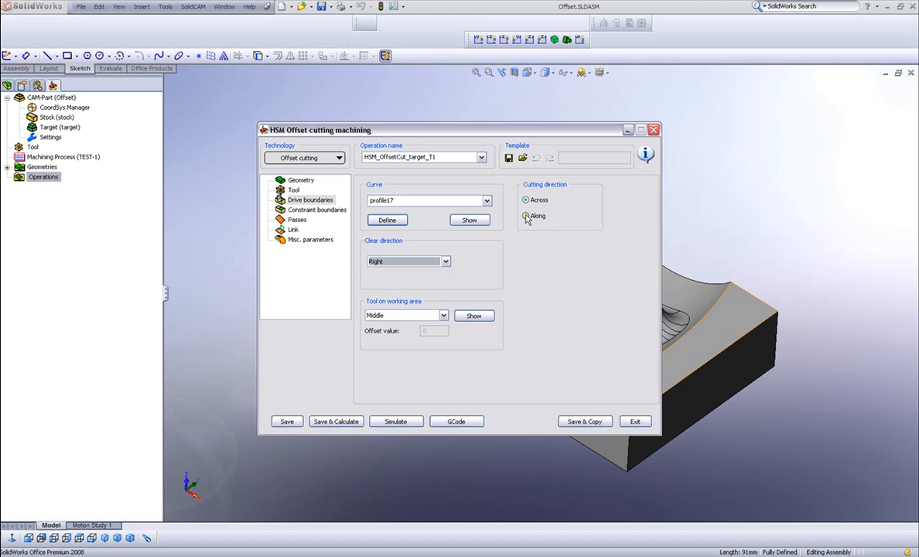
pyautogui.click(524, 215)
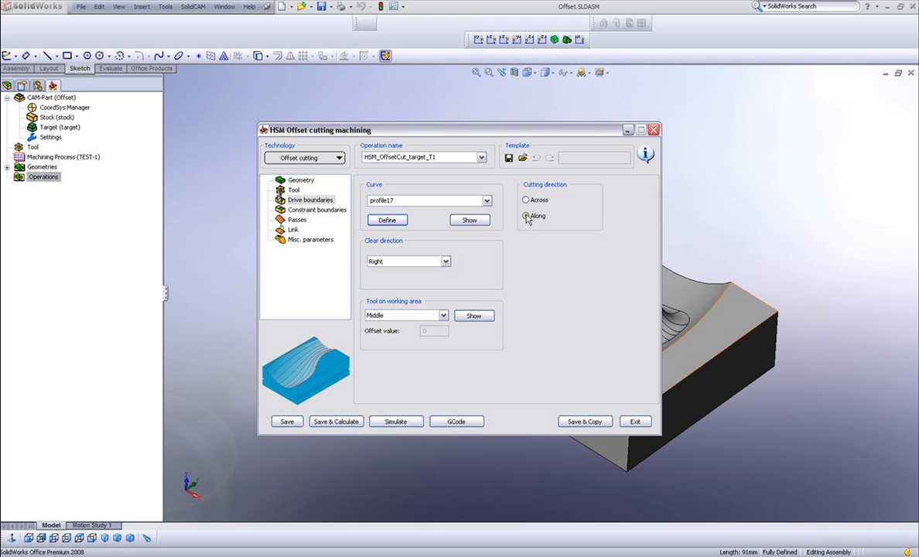
# Step: Recompute the right clear offset (about 20.4) with step over 1 for the passes
pyautogui.click(317, 210)
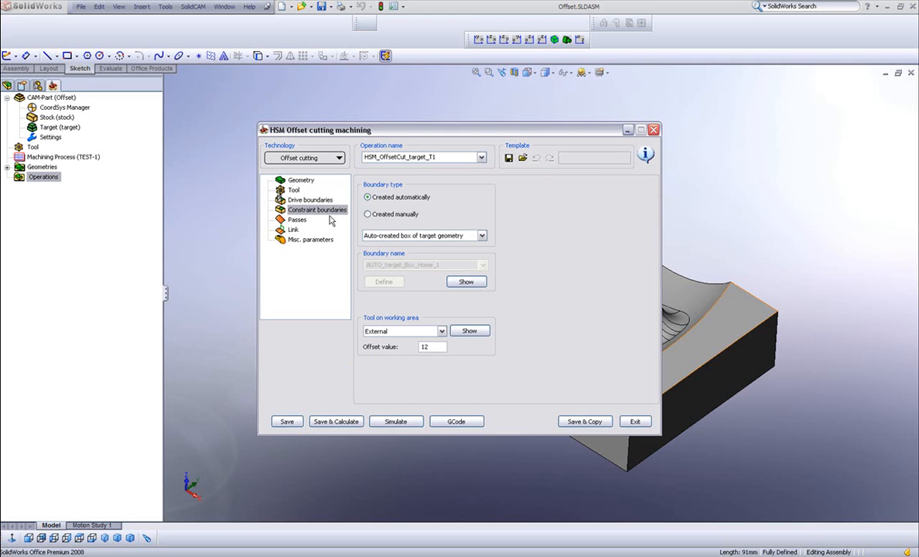
pyautogui.moveTo(301, 232)
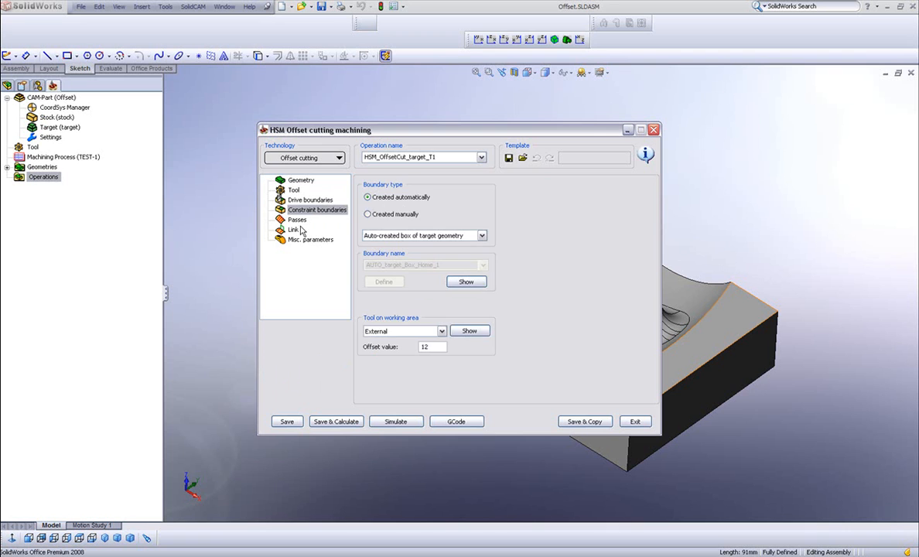
pyautogui.click(297, 220)
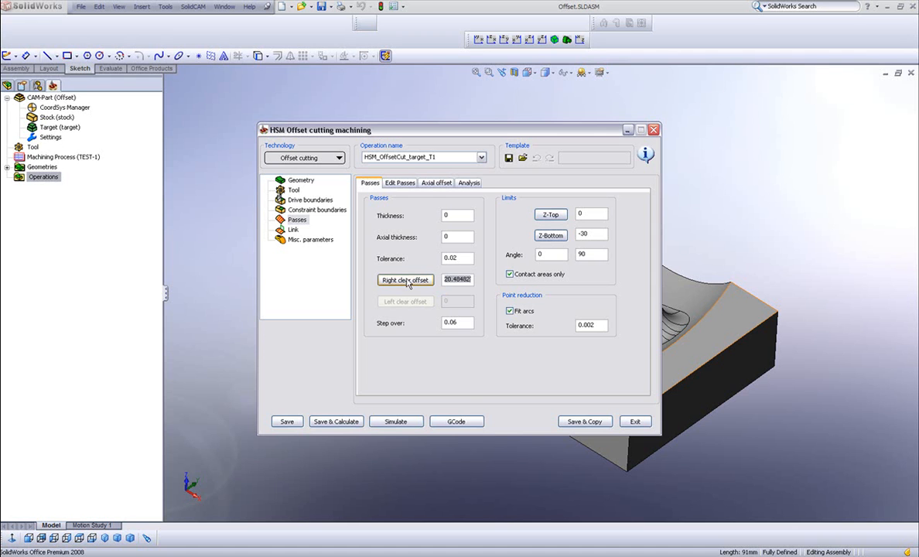
pyautogui.click(405, 279)
pyautogui.write('1')
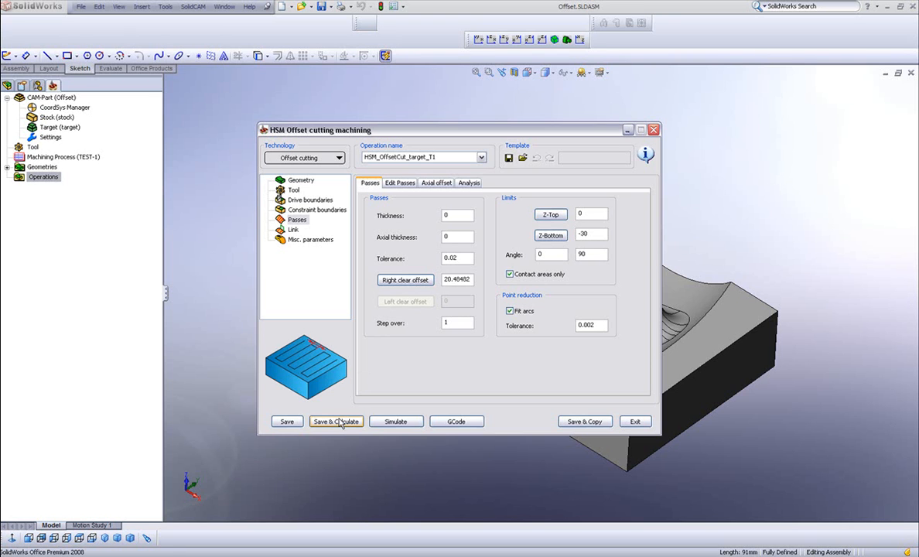
pyautogui.moveTo(380, 425)
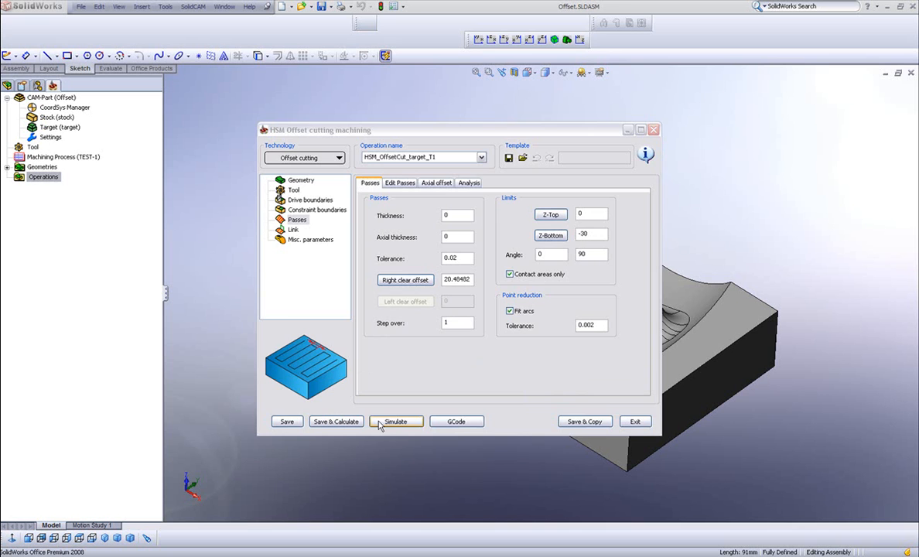
pyautogui.click(396, 420)
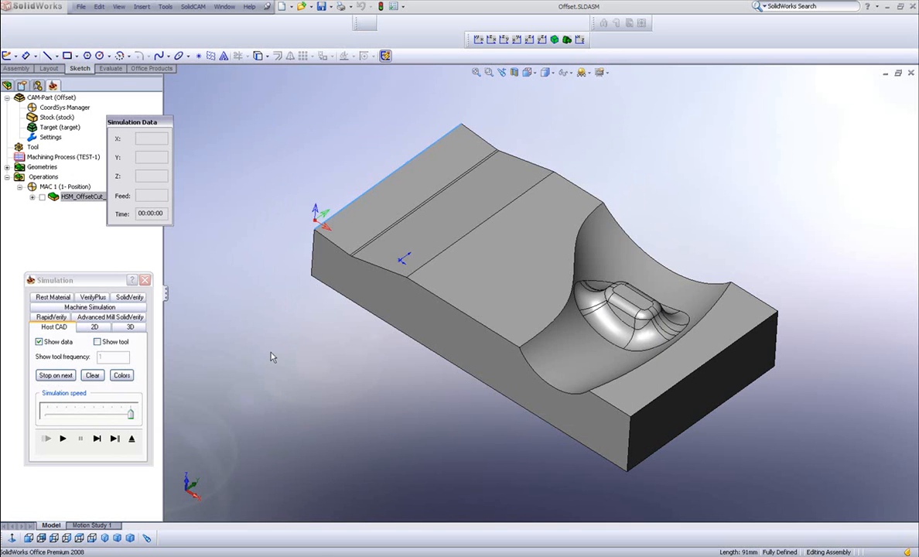
pyautogui.click(65, 438)
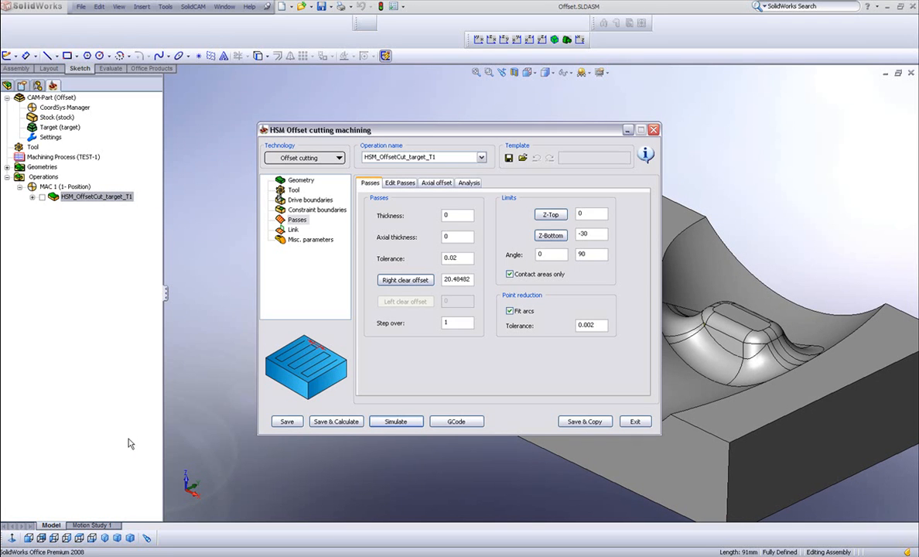
# Step: Set the operation's linking to Bi-directional
pyautogui.click(293, 229)
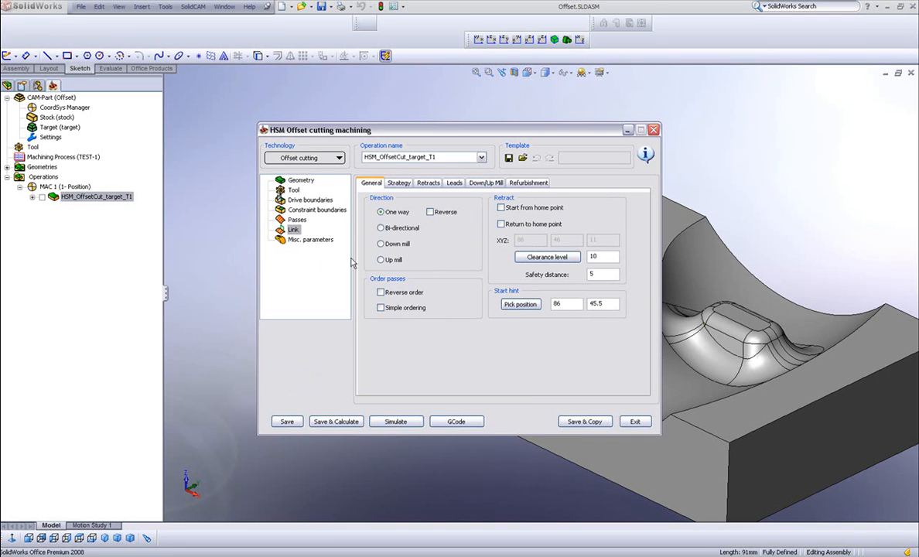
pyautogui.click(380, 227)
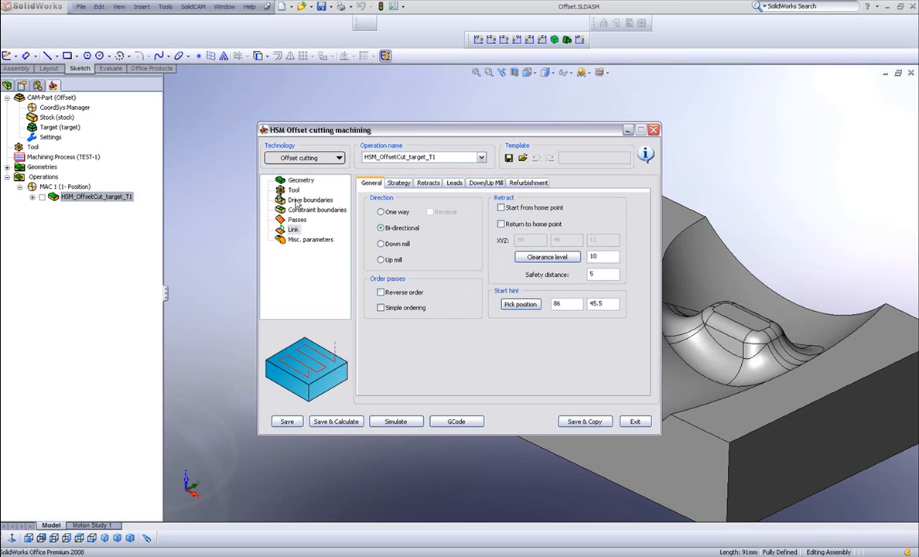
# Step: Set the drive curve's Clear direction to Both sides
pyautogui.click(309, 200)
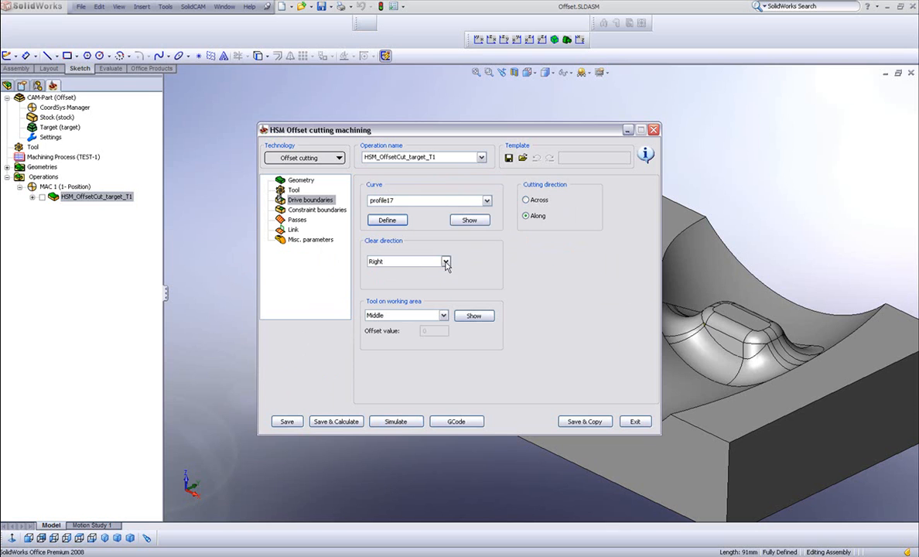
pyautogui.click(443, 260)
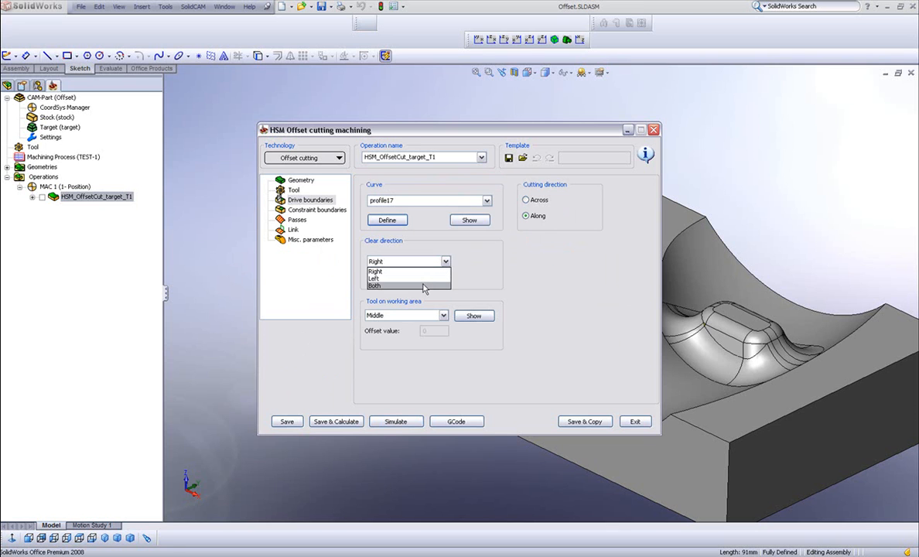
pyautogui.click(393, 286)
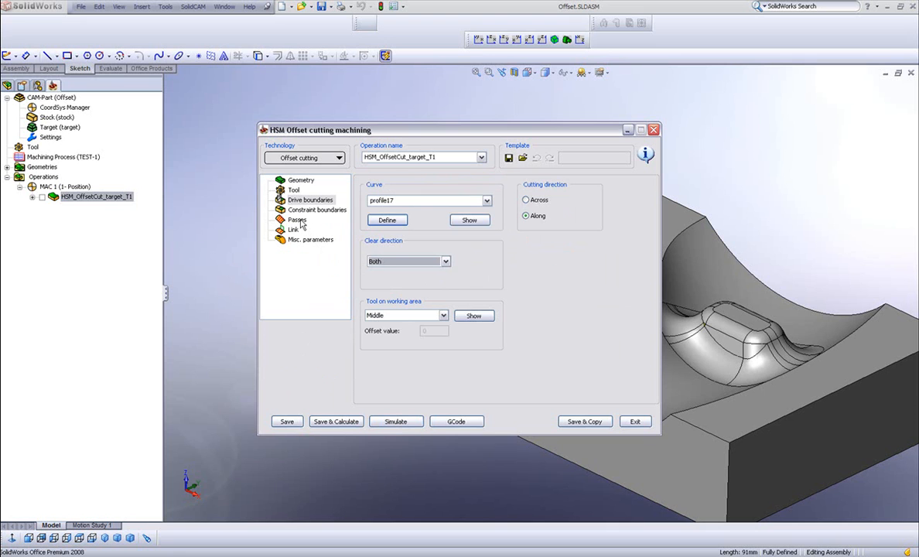
pyautogui.click(297, 220)
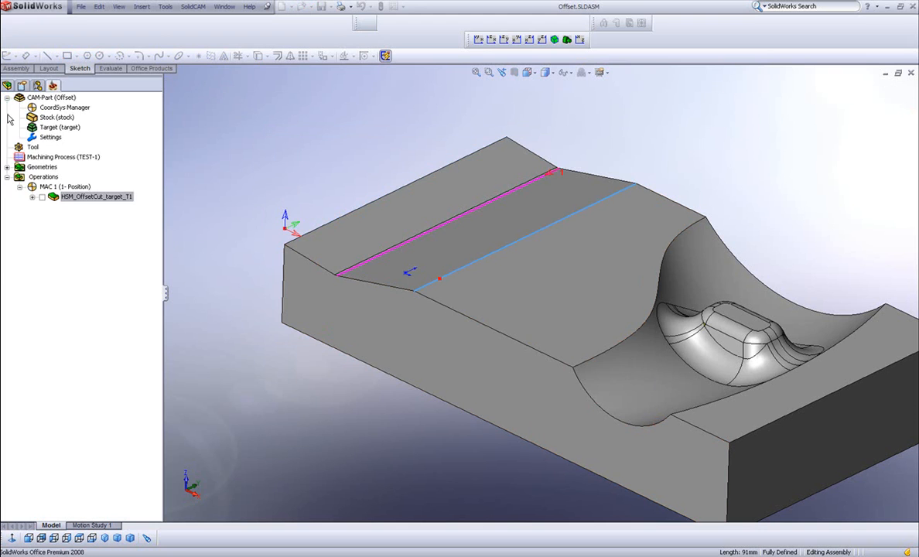
# Step: Run the Host CAD simulation of the along-curve toolpath over the top face, then close it
pyautogui.click(336, 420)
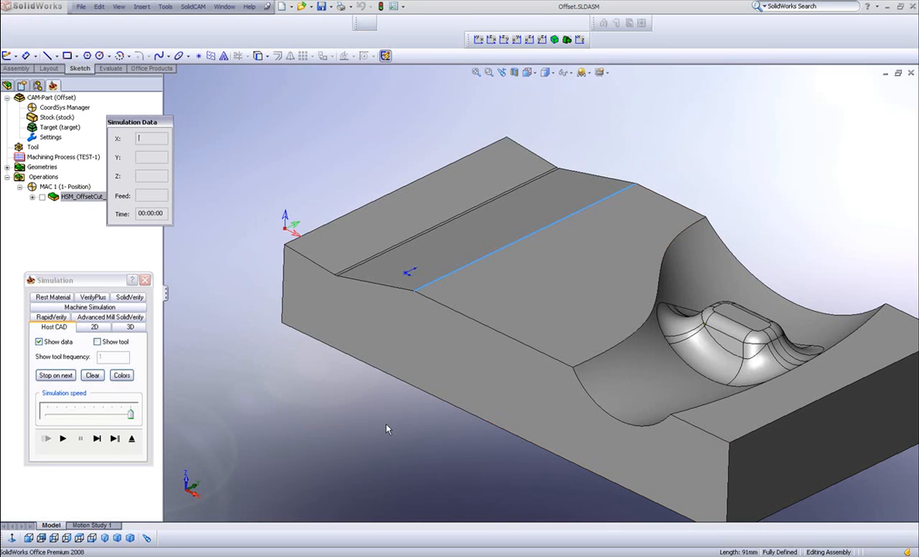
pyautogui.click(66, 438)
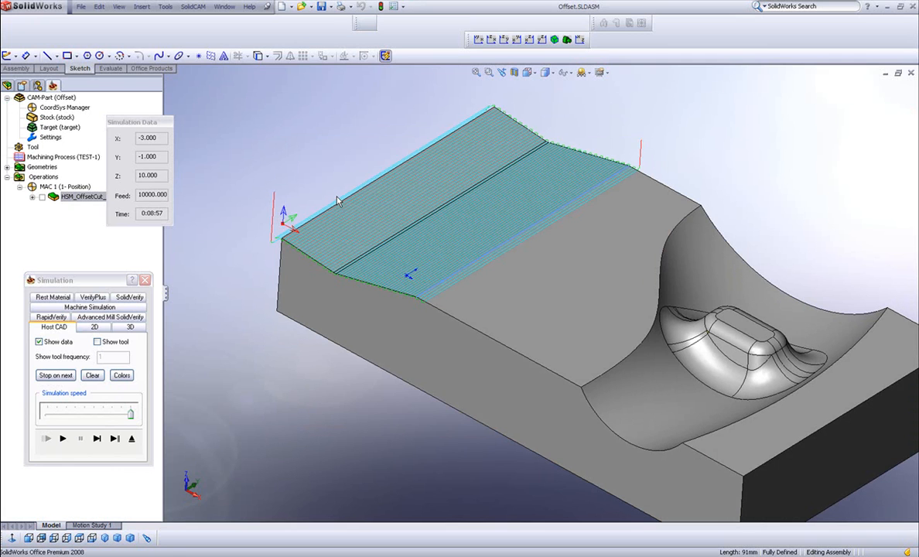
pyautogui.moveTo(377, 256)
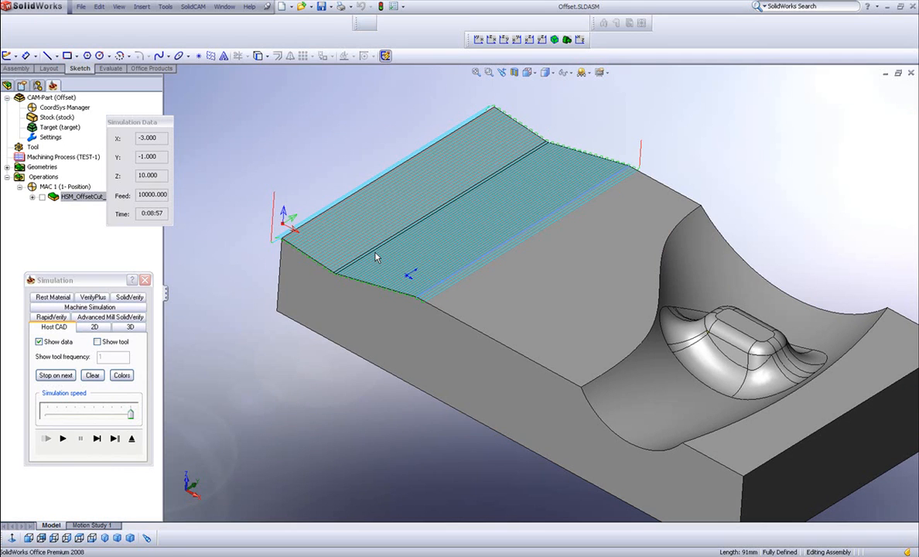
pyautogui.moveTo(385, 232)
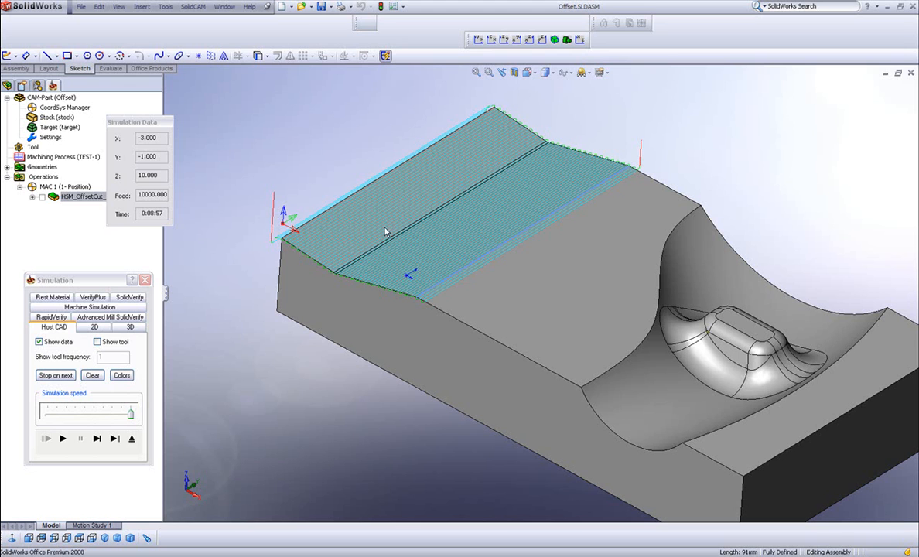
pyautogui.moveTo(395, 236)
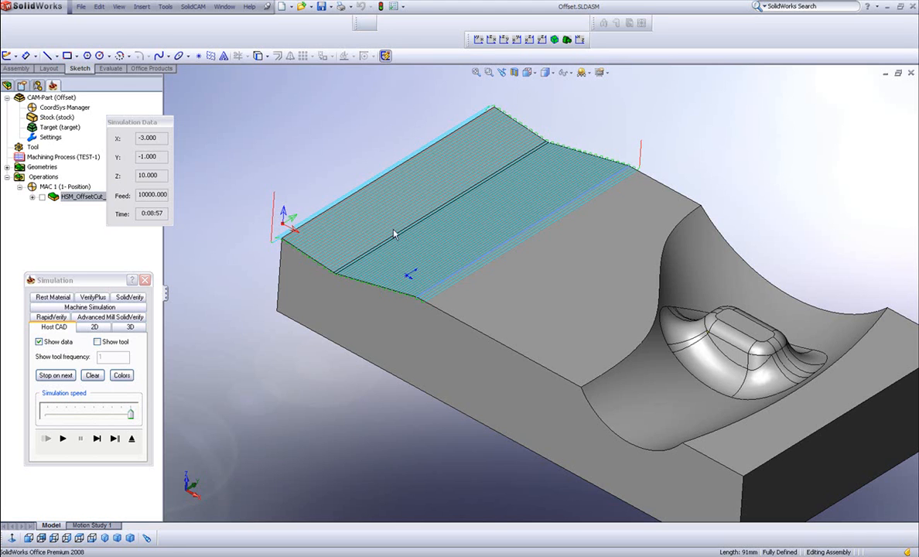
pyautogui.moveTo(246, 289)
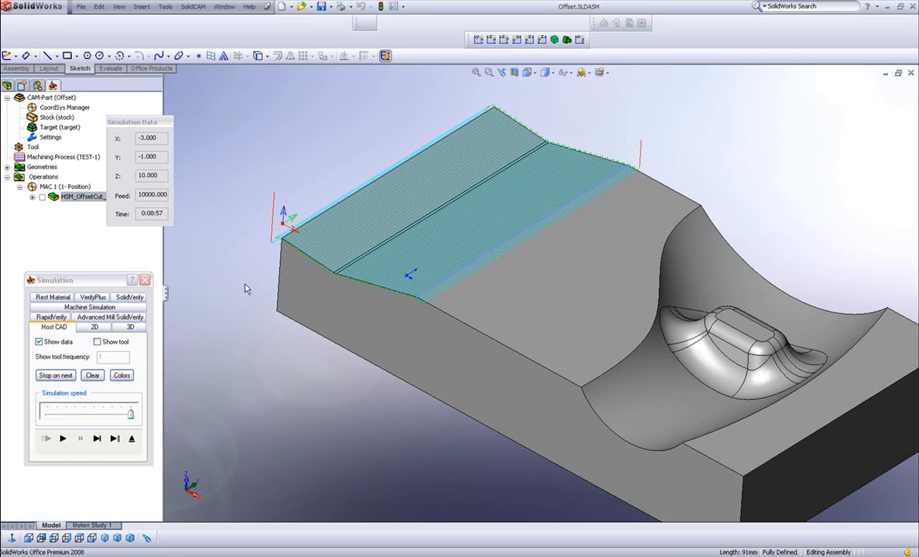
pyautogui.moveTo(133, 439)
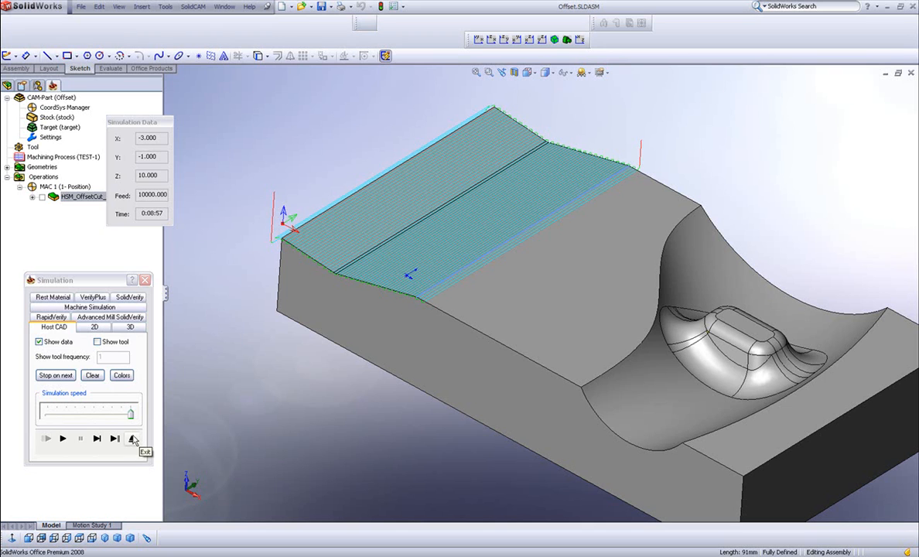
pyautogui.click(133, 439)
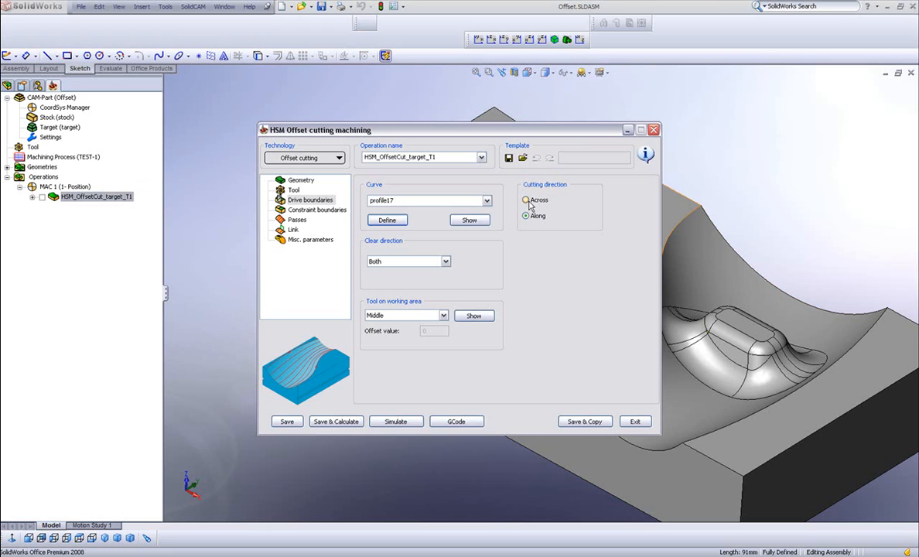
# Step: Switch Cutting direction to Across, recalculate, and play the simulation of the new toolpath
pyautogui.click(524, 200)
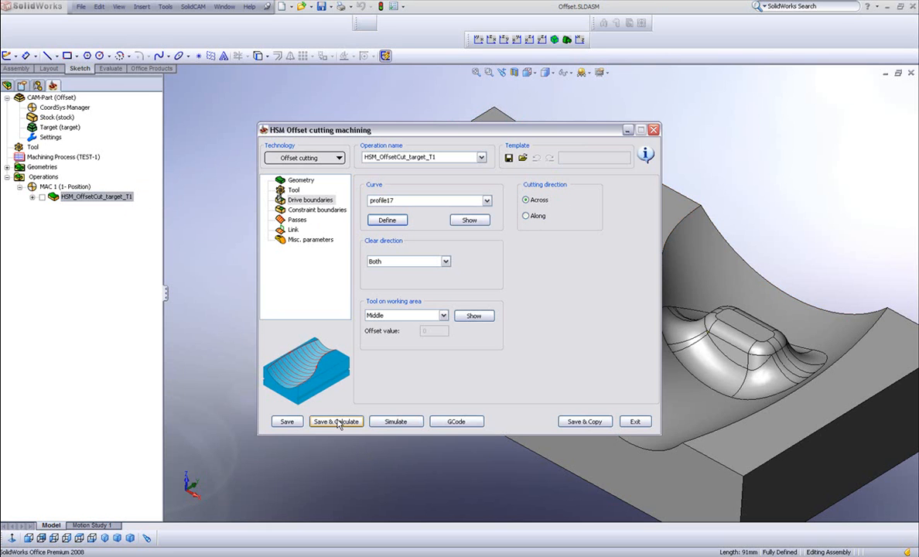
pyautogui.click(334, 420)
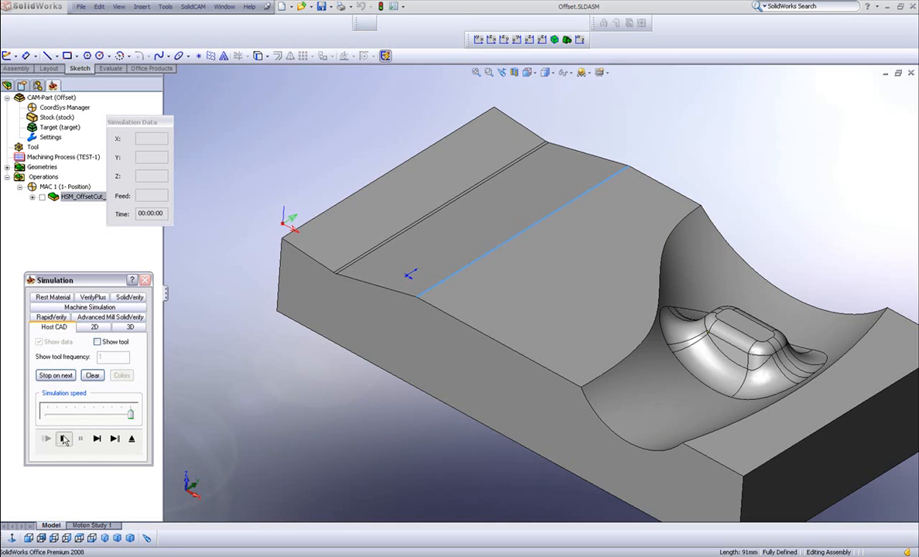
pyautogui.click(48, 436)
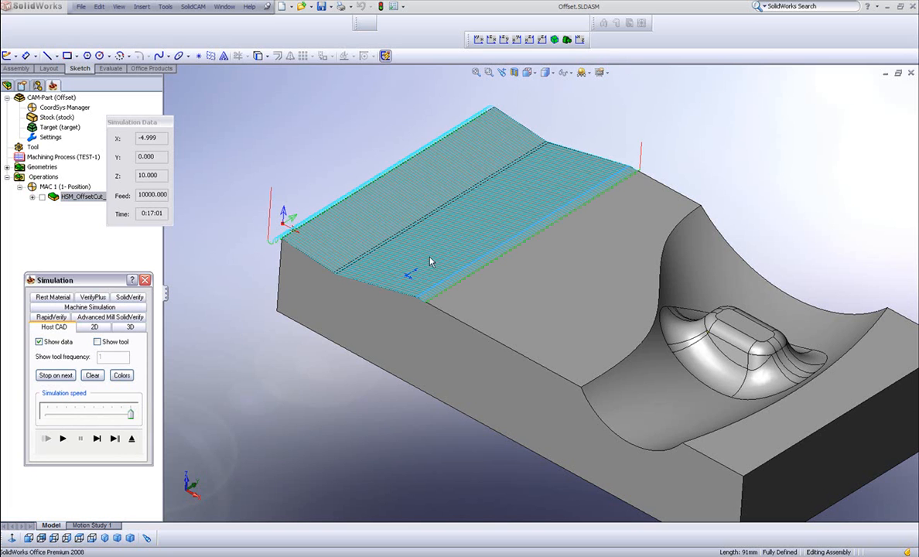
pyautogui.moveTo(448, 305)
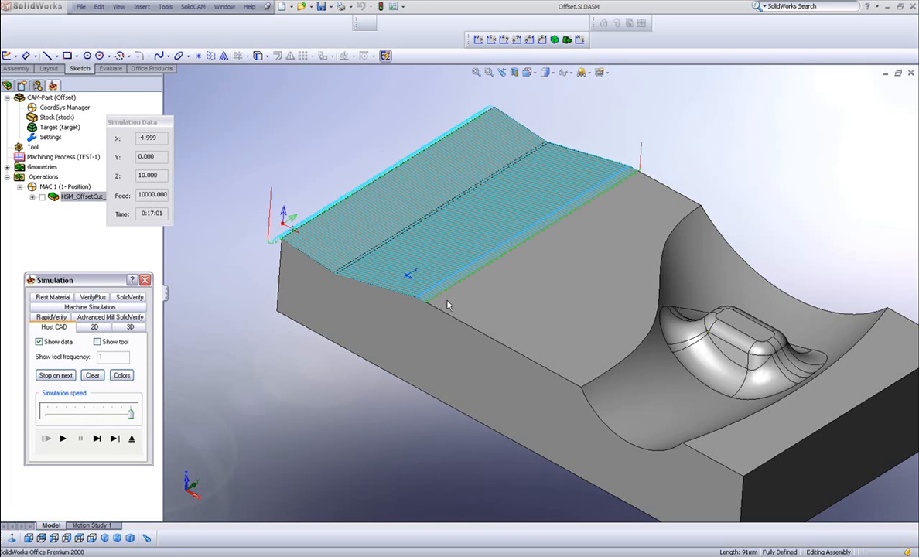